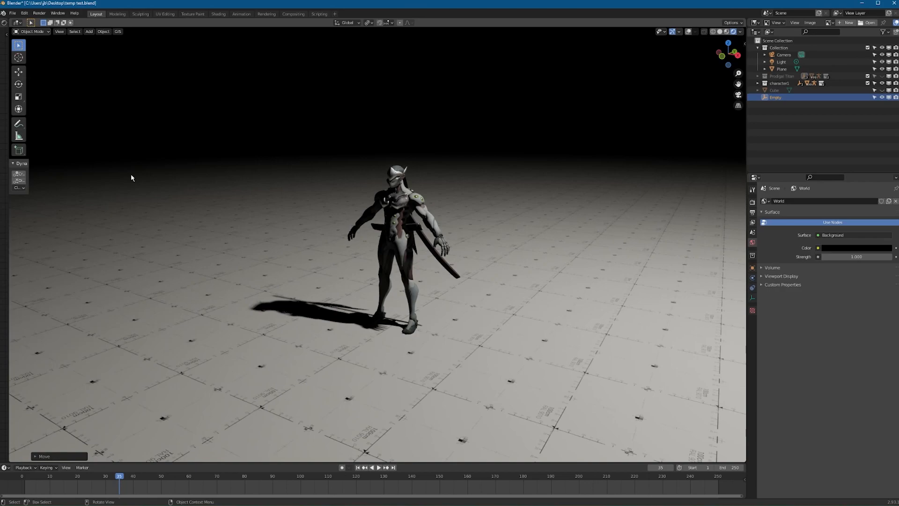
mouse_move(393, 217)
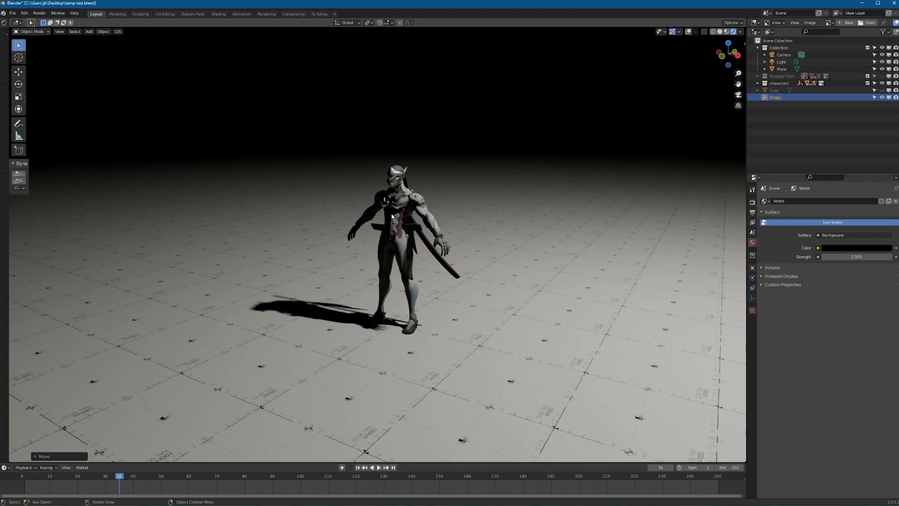
mouse_move(571, 124)
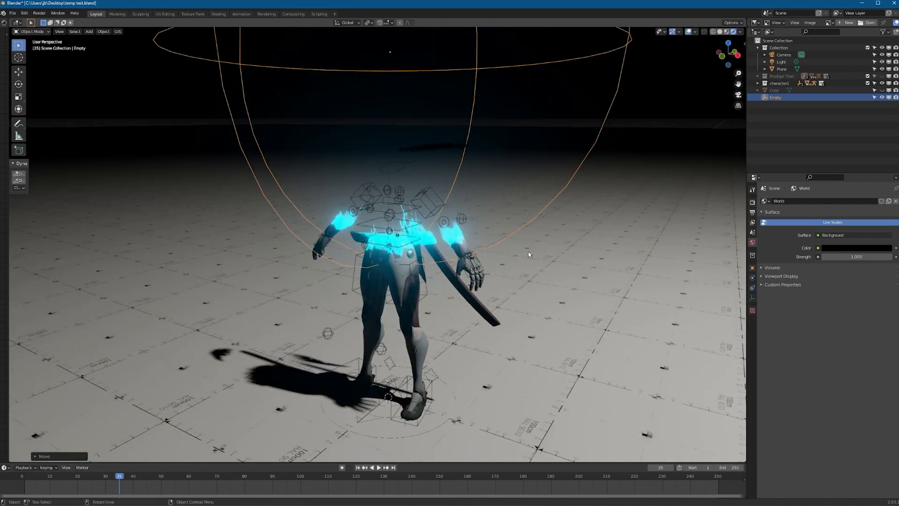
Step: Enlarge the spherical Empty around the character, then hide the character model in the Outliner
key("s")
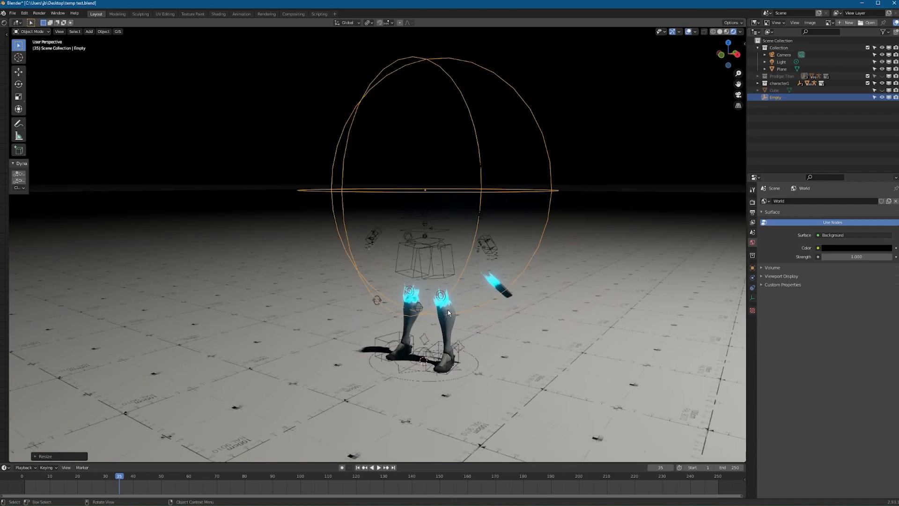
left_click(886, 83)
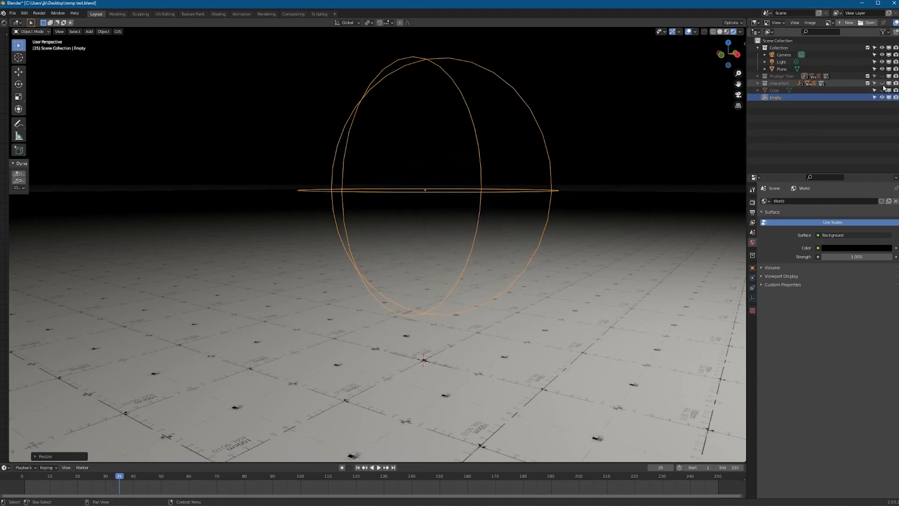
Step: Add a new Cube mesh to the scene from the Add menu
left_click(88, 32)
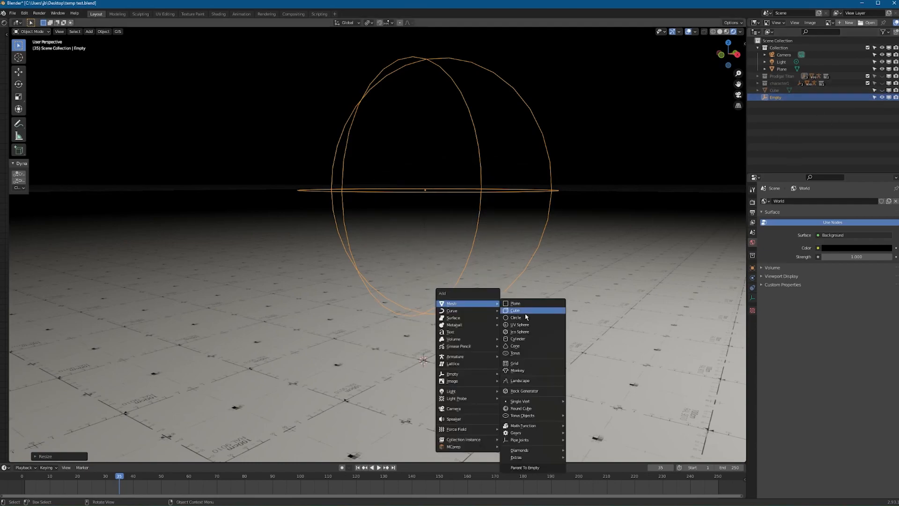
left_click(515, 311)
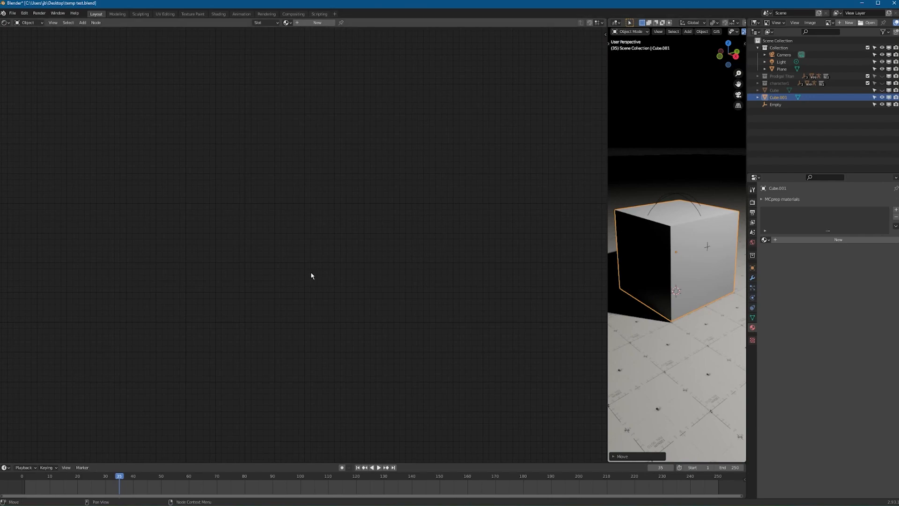
Step: Create a new material on the cube to become the teleport FX shader
left_click(316, 23)
type("teleport FX")
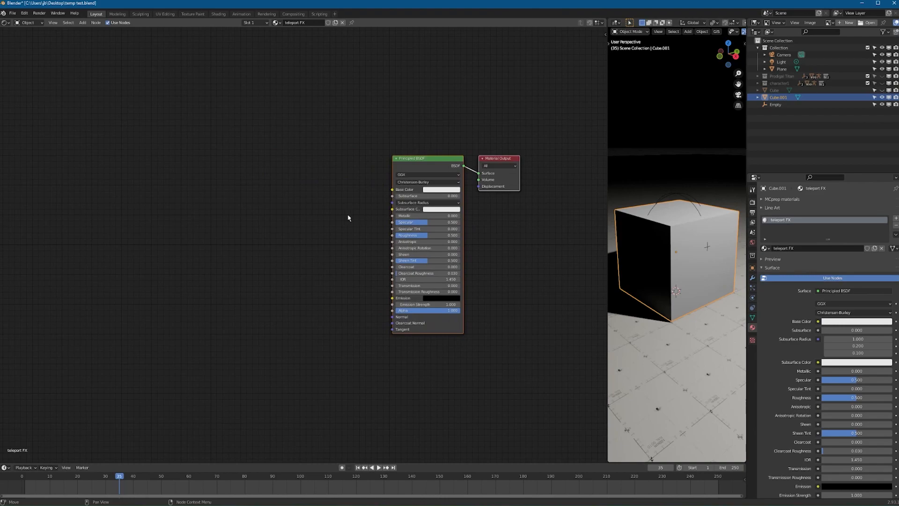
mouse_move(317, 205)
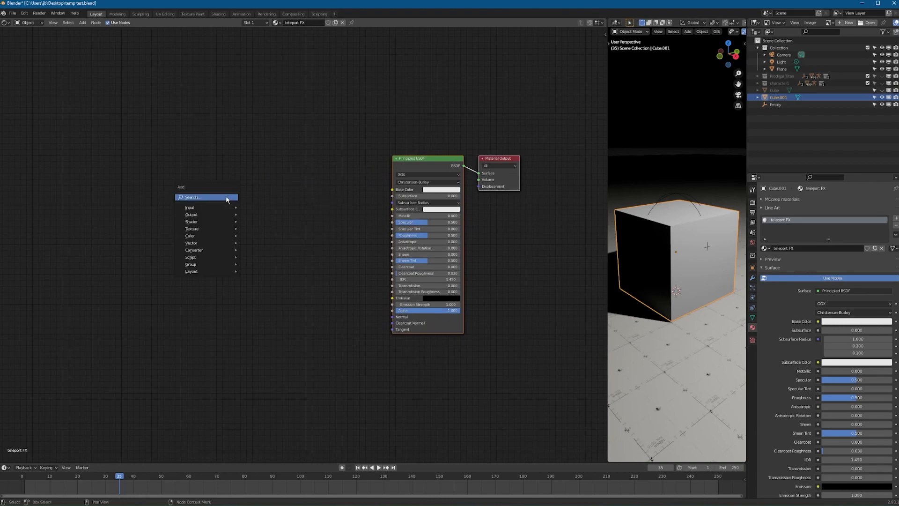
Step: Add a Gradient Texture node to teleport FX and set its type to Spherical
type("g")
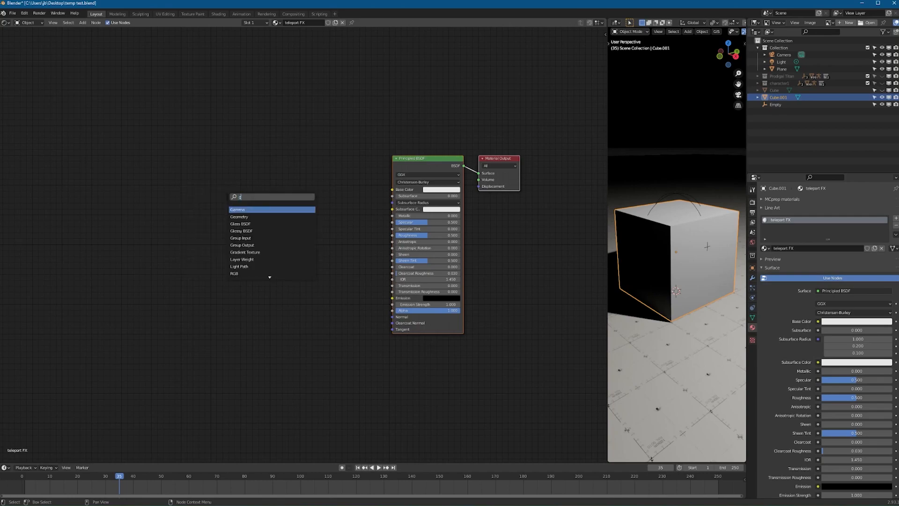
left_click(245, 252)
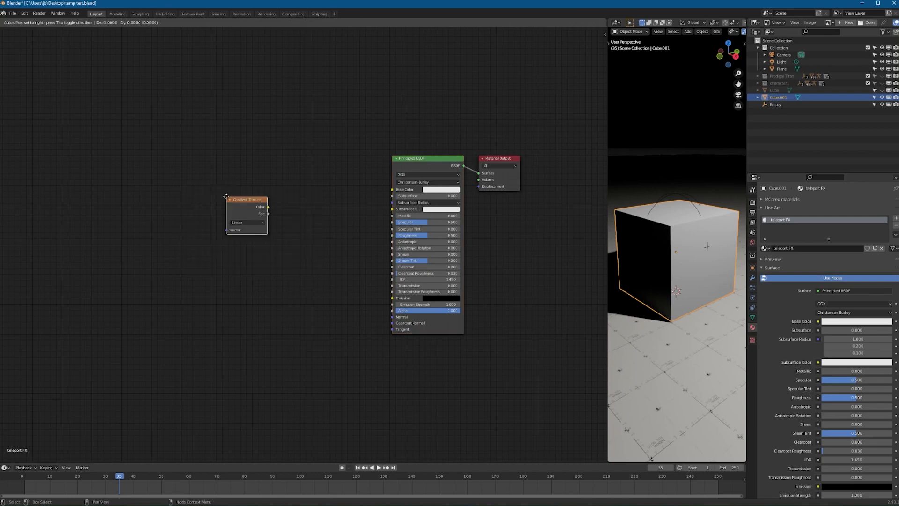
left_click(247, 223)
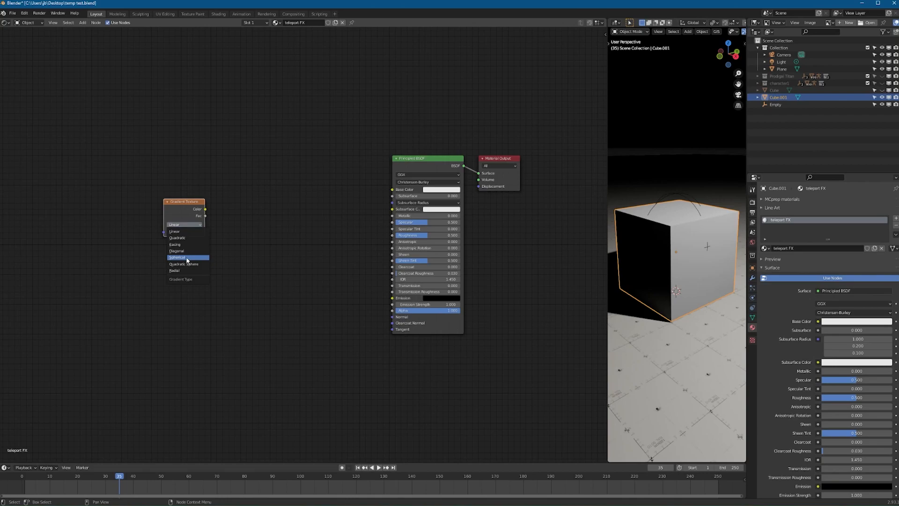
left_click(184, 257)
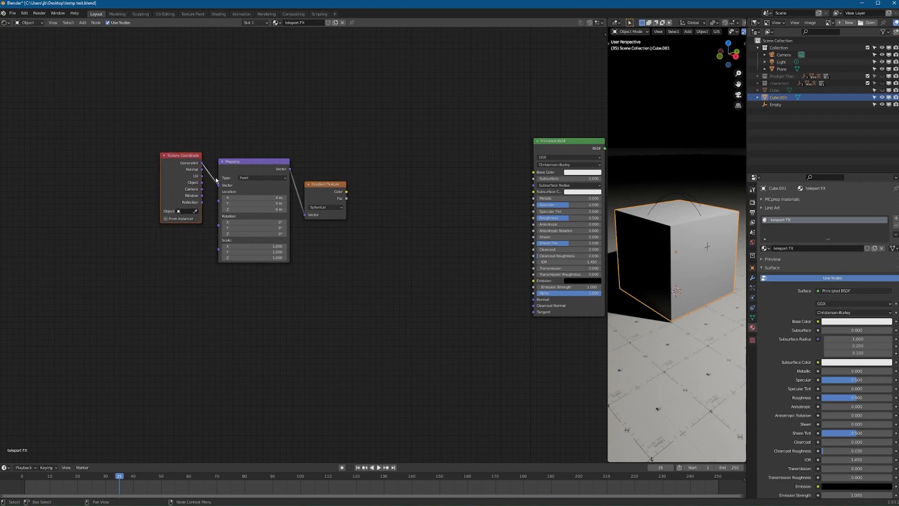
mouse_move(541, 181)
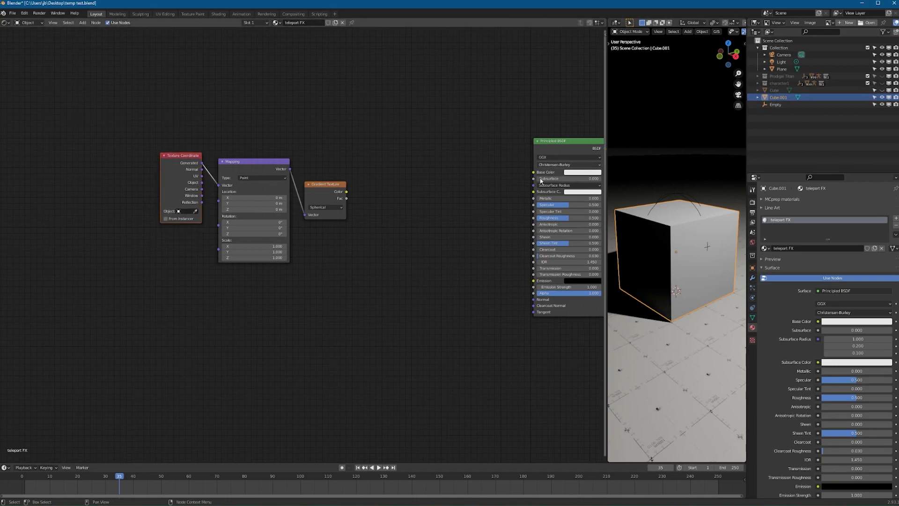
mouse_move(188, 216)
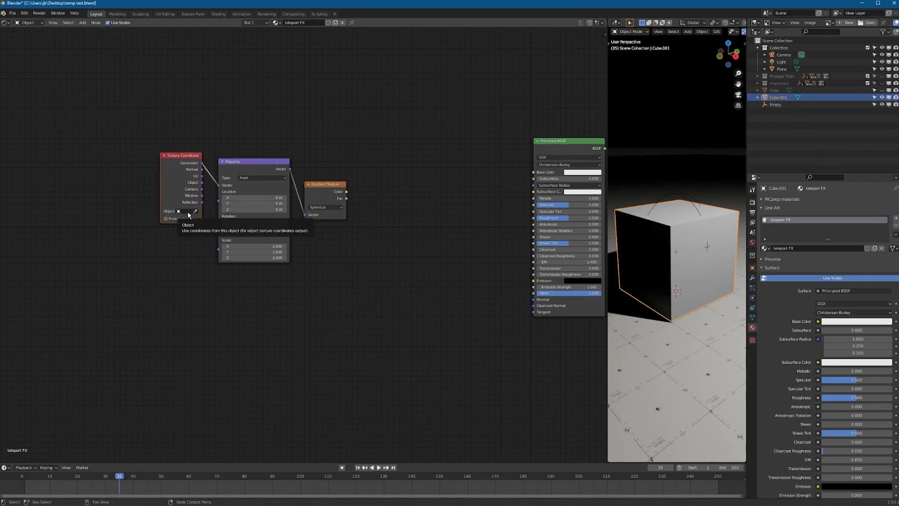
Step: Set the Texture Coordinate node's Object to the Empty and raise the Empty onto the cube
left_click(775, 104)
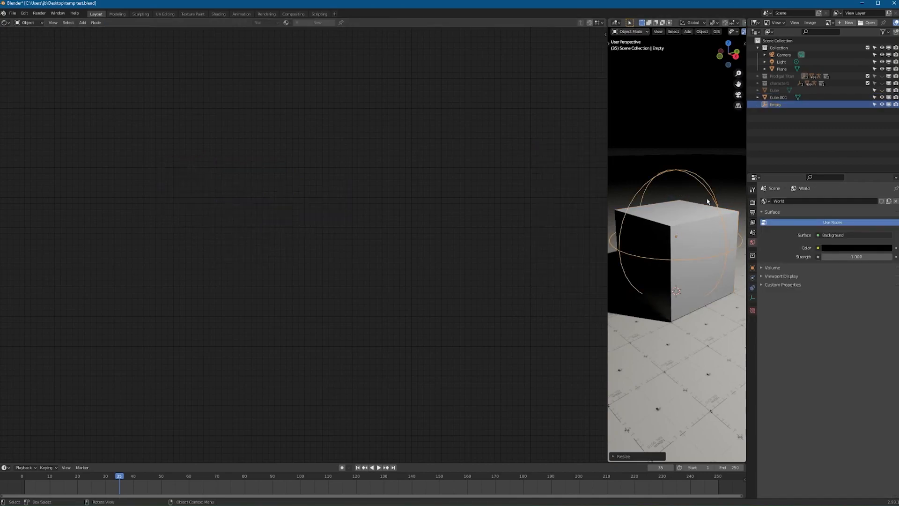
left_click(778, 96)
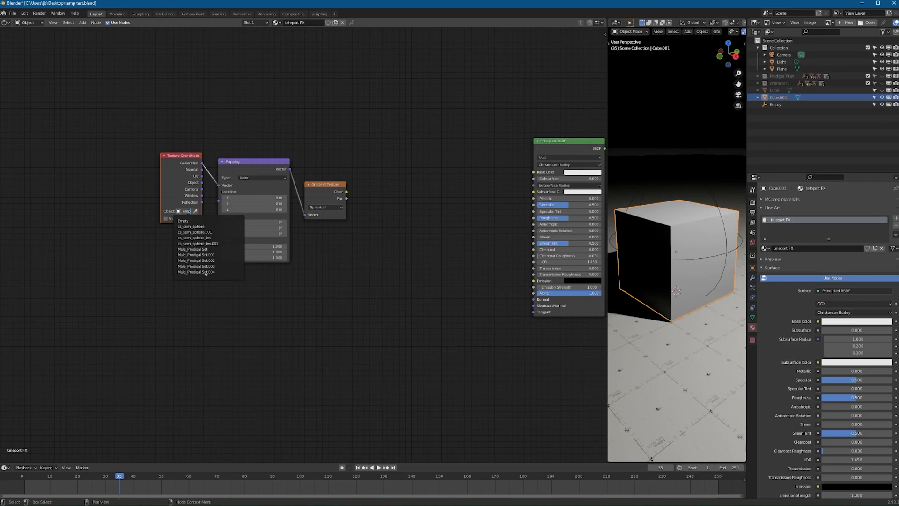
left_click(184, 220)
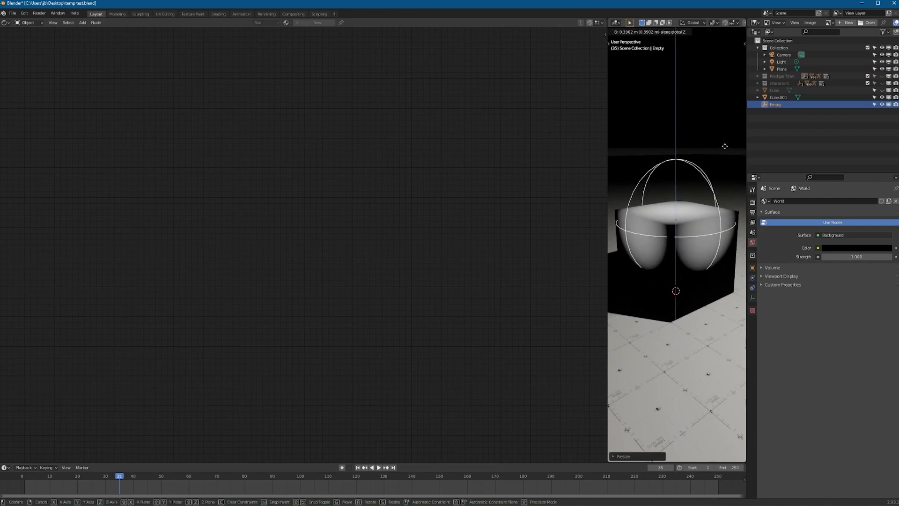
left_click(774, 97)
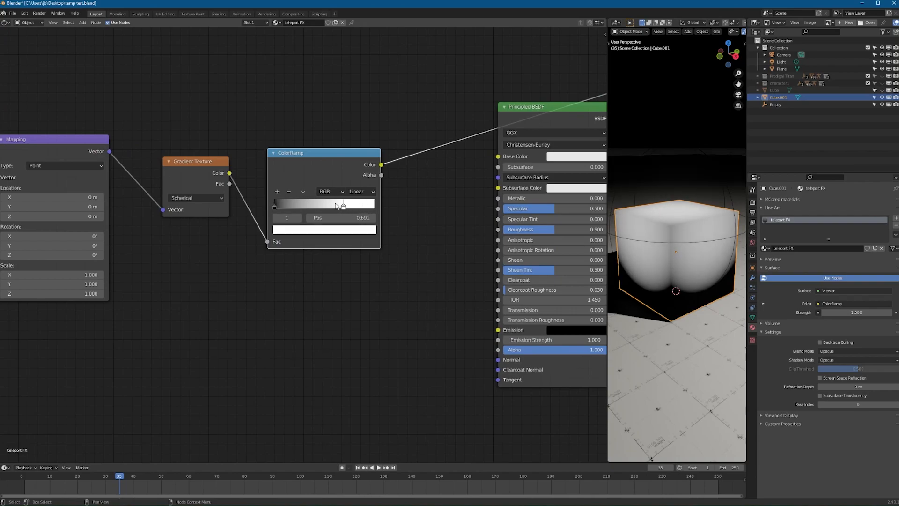
Step: Drag the ColorRamp stops tightly together near 0.036 for a hard-edged white mask
left_click_drag(342, 204, 277, 204)
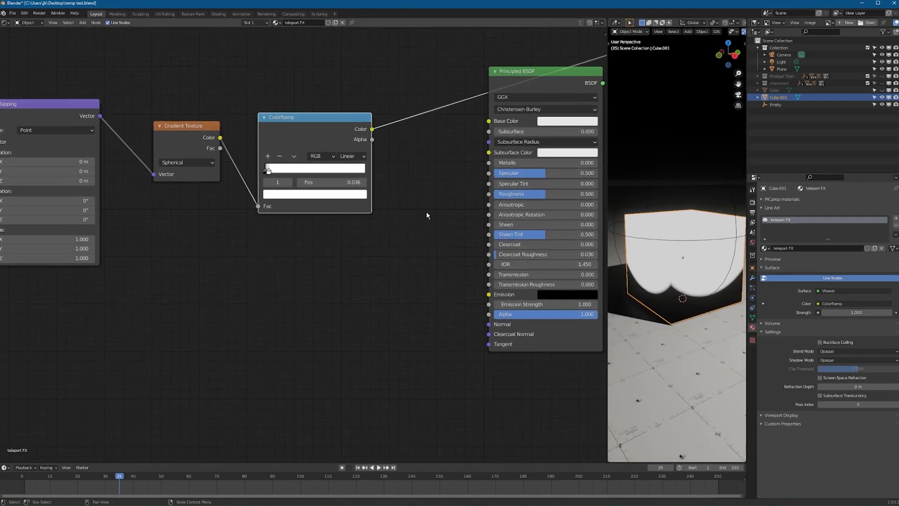
left_click(351, 157)
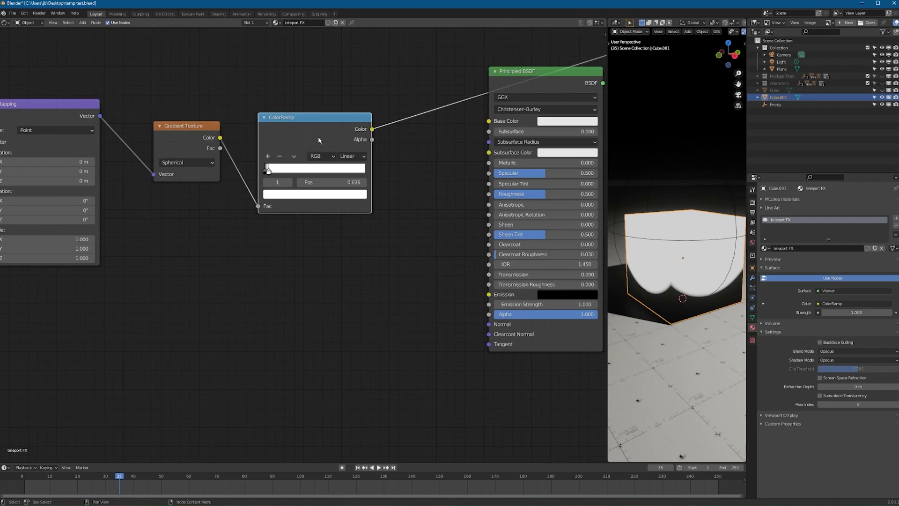
Step: Place a duplicate ColorRamp below the first and add an extra stop to the upper ramp, leaving a thin edge band
left_click_drag(314, 117, 313, 119)
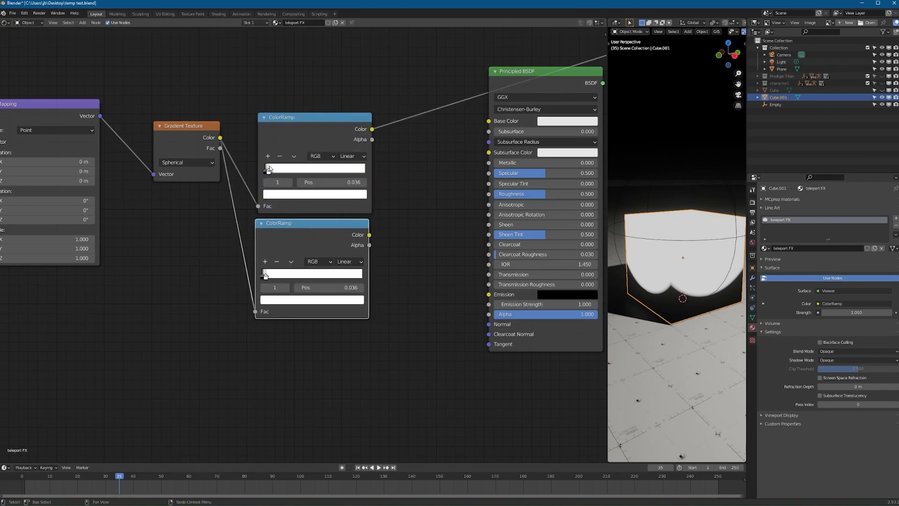
scroll("up", 3)
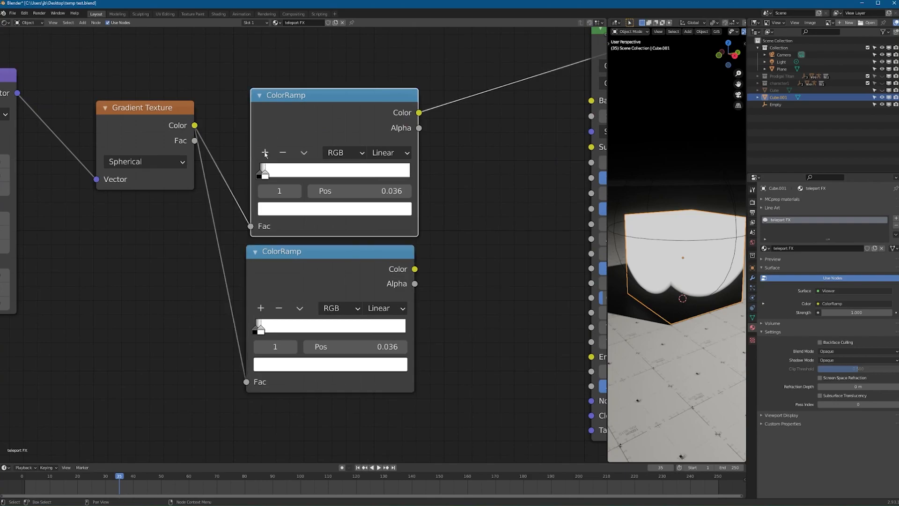
left_click(264, 153)
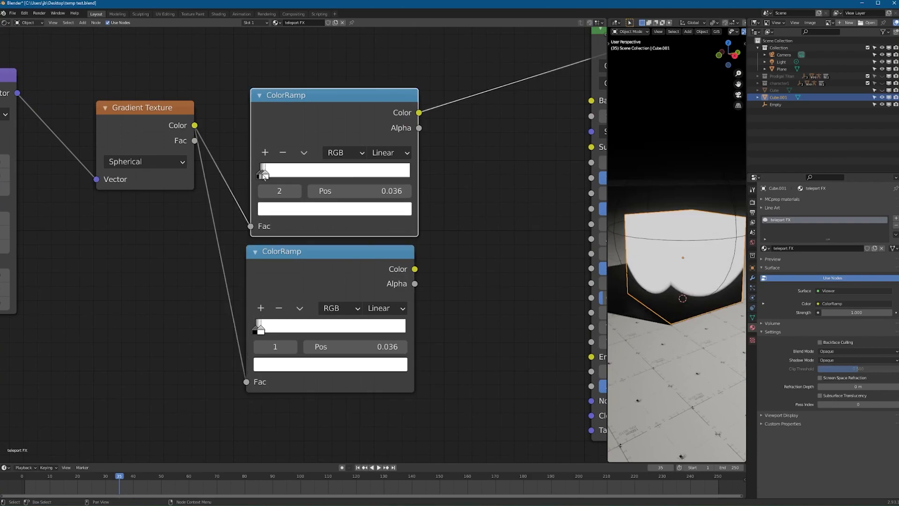
left_click(264, 170)
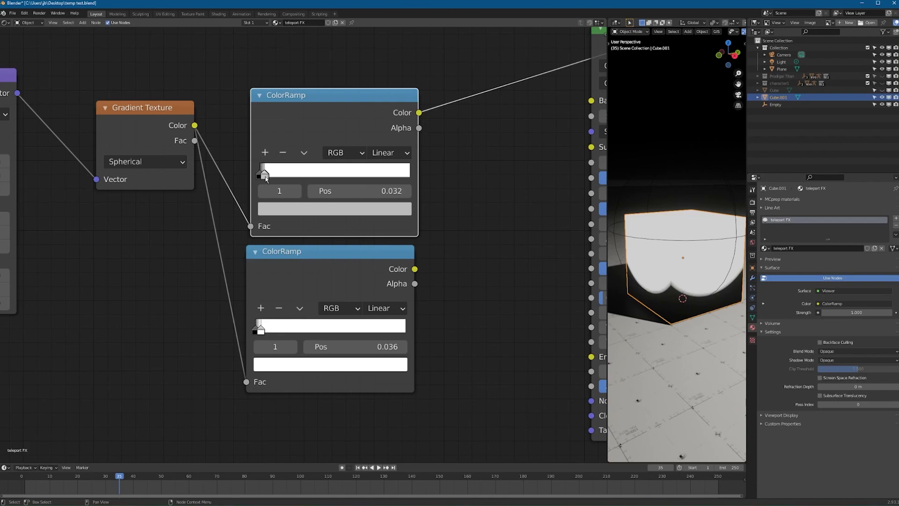
left_click(334, 208)
type("n")
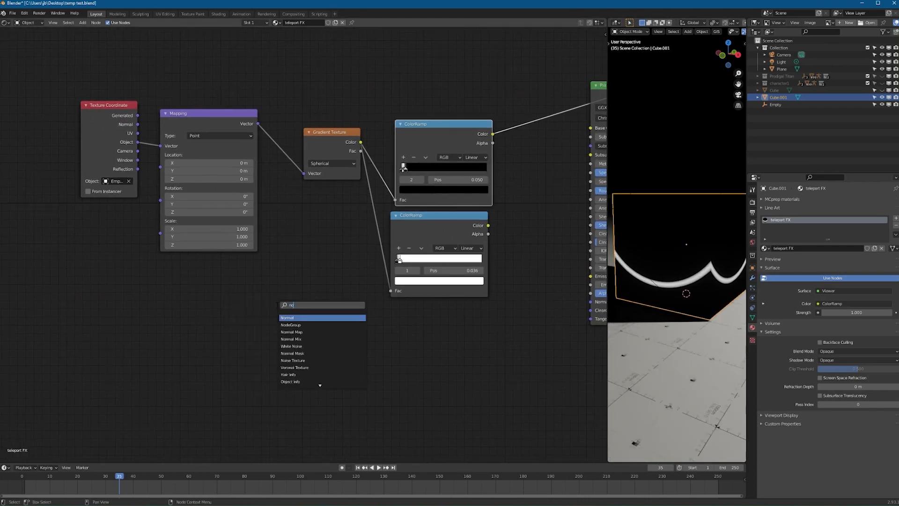
Step: Add a Noise Texture node fed by the Mapping output into the material
left_click(298, 359)
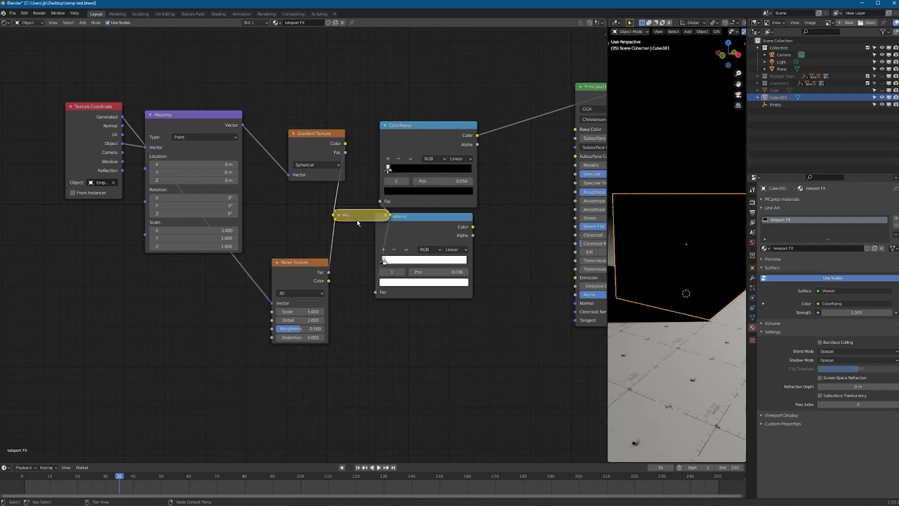
Step: Multiply the gradient by the Noise Texture via the Mix node and raise the noise detail for a ragged edge
left_click(361, 237)
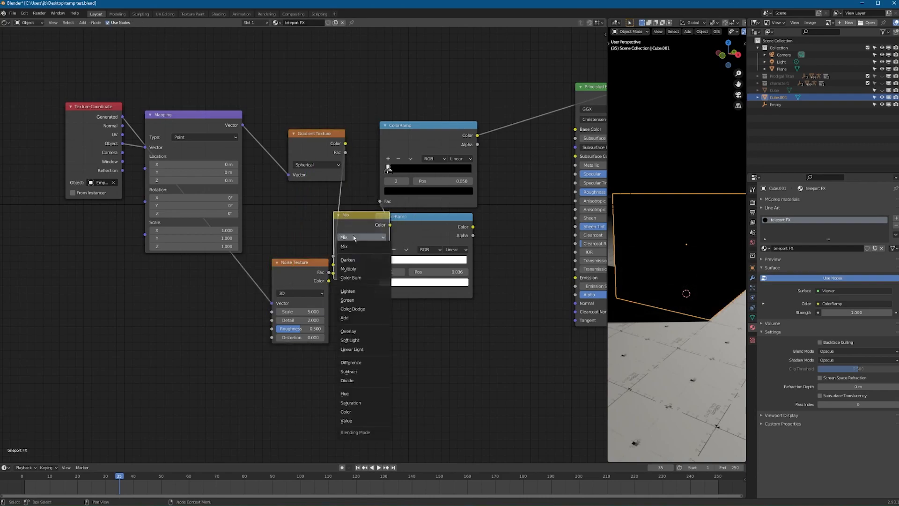
left_click(348, 269)
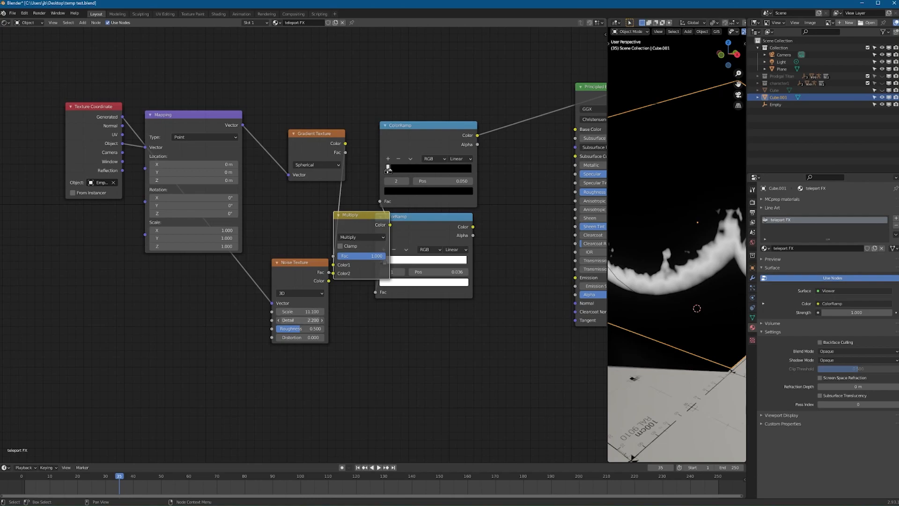
left_click(298, 319)
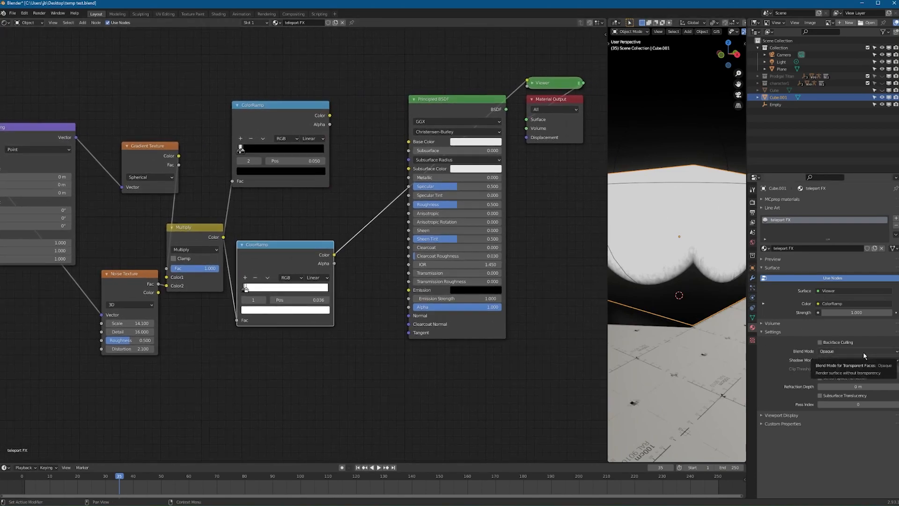
Step: Set Blend and Shadow Mode to Alpha Hashed, wire the ramp into Alpha, and make Emission cyan
left_click(854, 352)
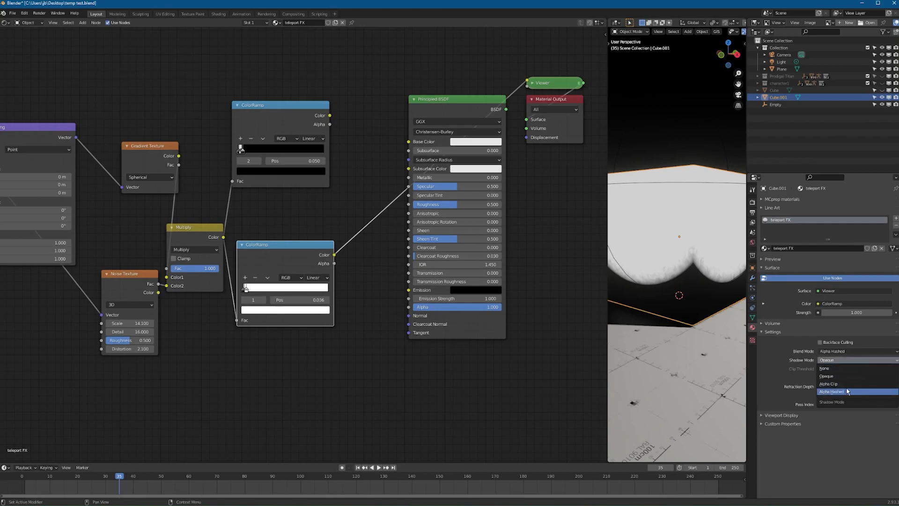
left_click(832, 392)
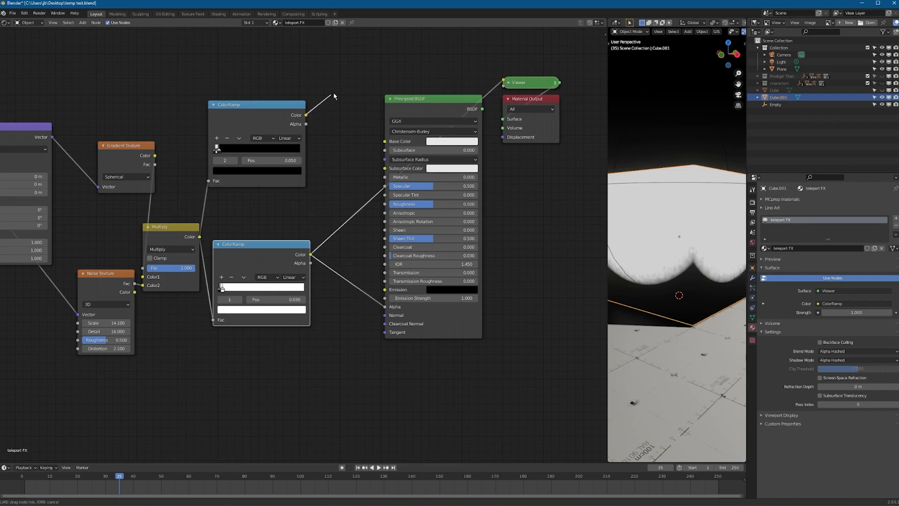
left_click(451, 142)
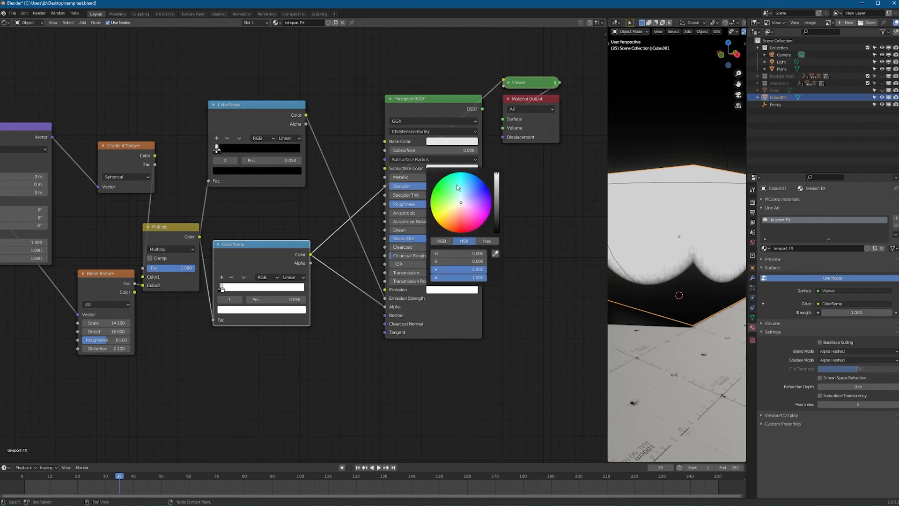
left_click(407, 109)
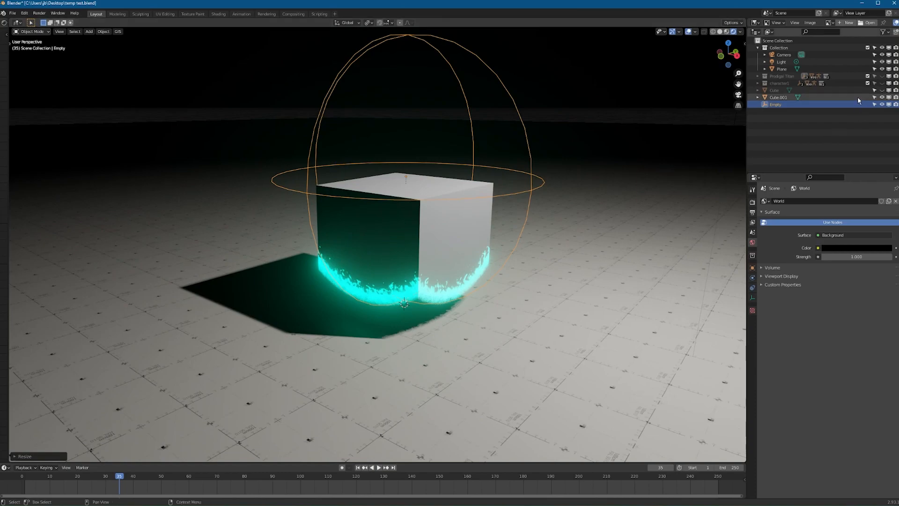
Step: Hide Cube.001, unhide the Prodigal Titan collection, and select the character's legs mesh
left_click(882, 98)
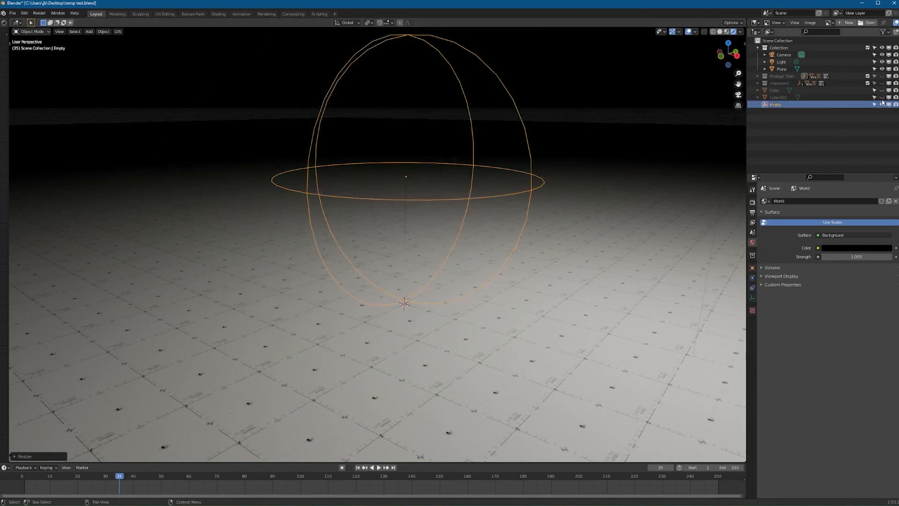
left_click(882, 76)
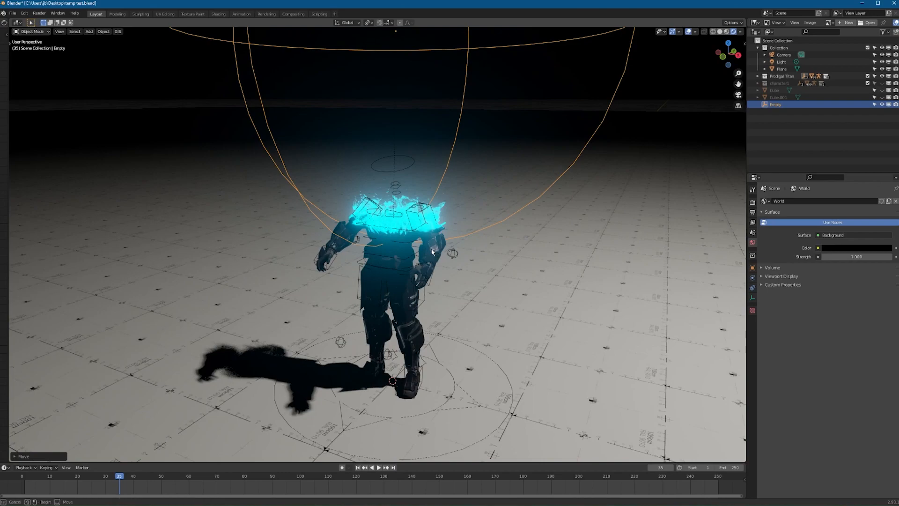
left_click(341, 241)
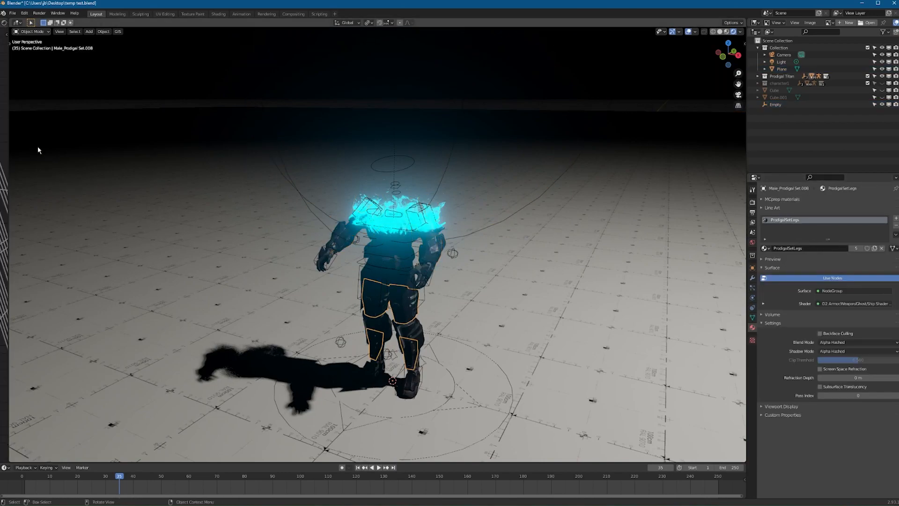
mouse_move(21, 88)
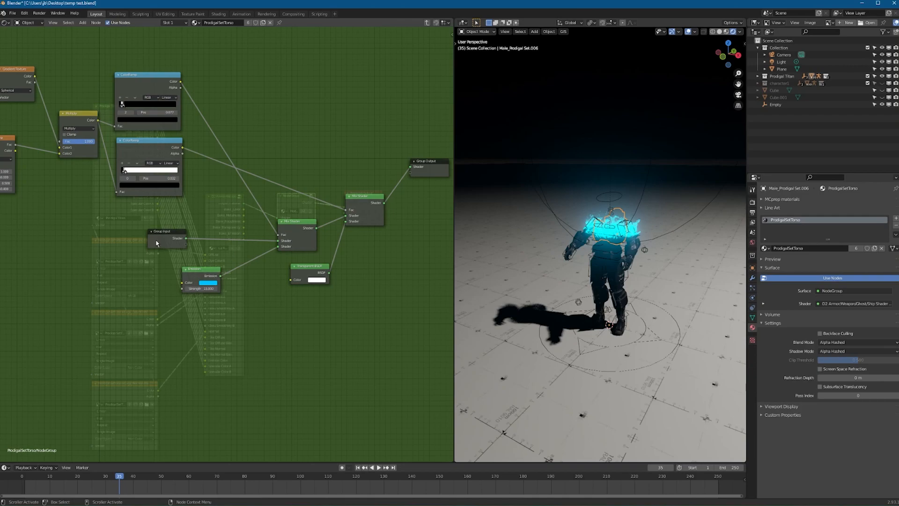
mouse_move(170, 252)
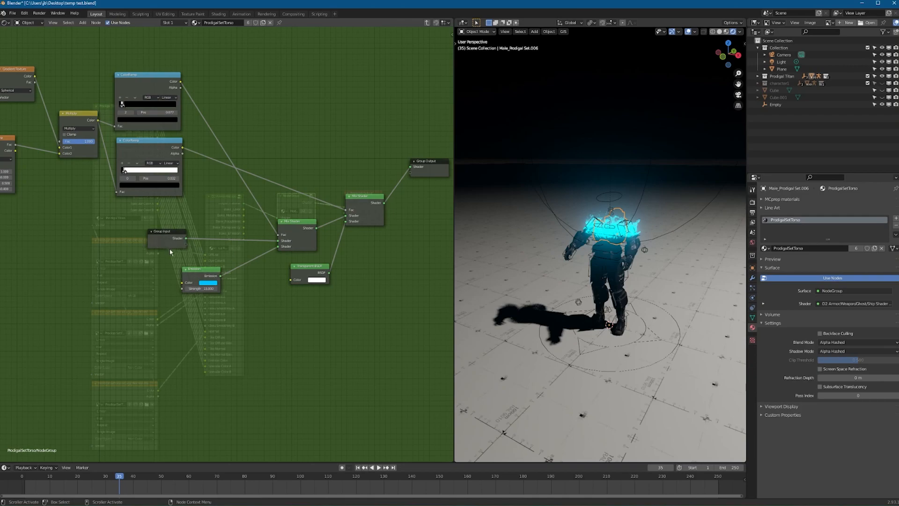
mouse_move(229, 233)
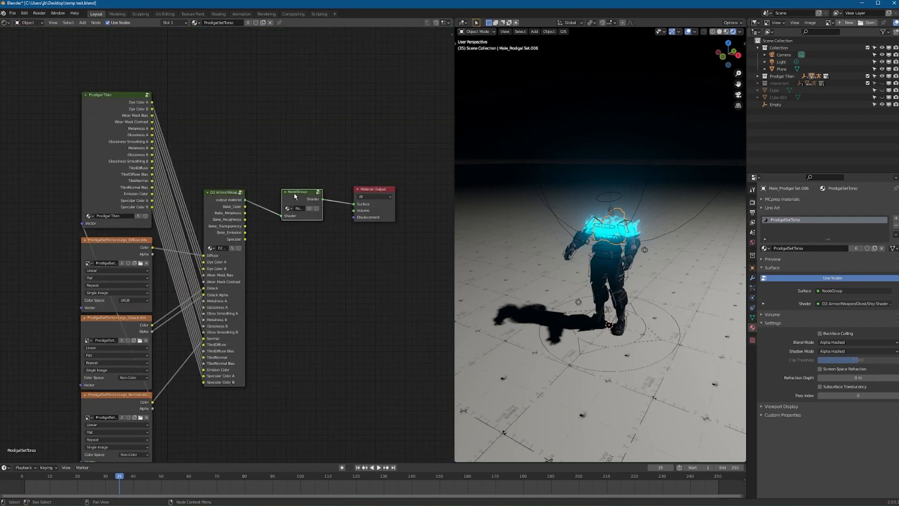
mouse_move(625, 243)
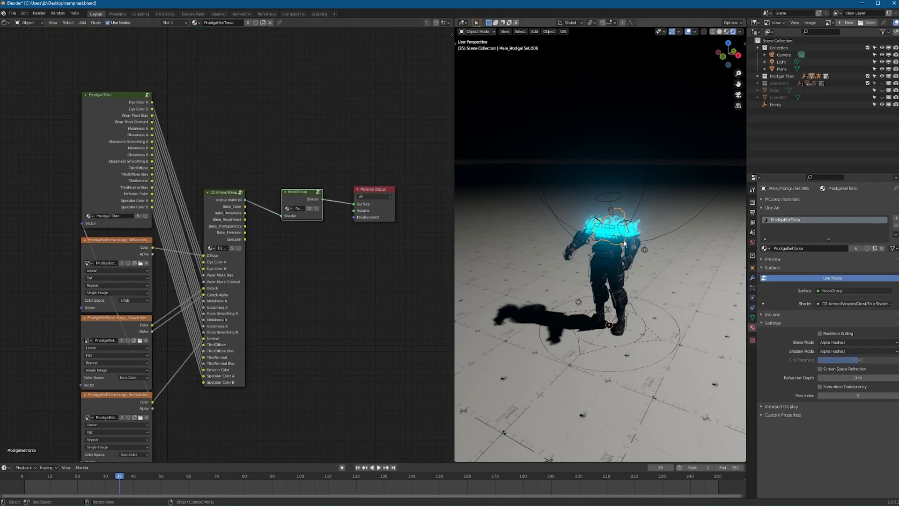
mouse_move(612, 265)
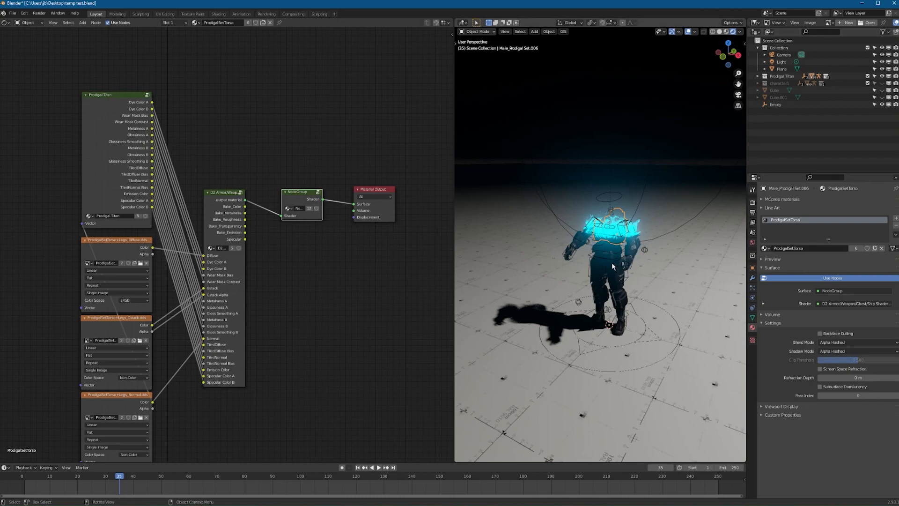
Step: Select the character's rig after checking the torso material's dissolve node group
left_click(781, 68)
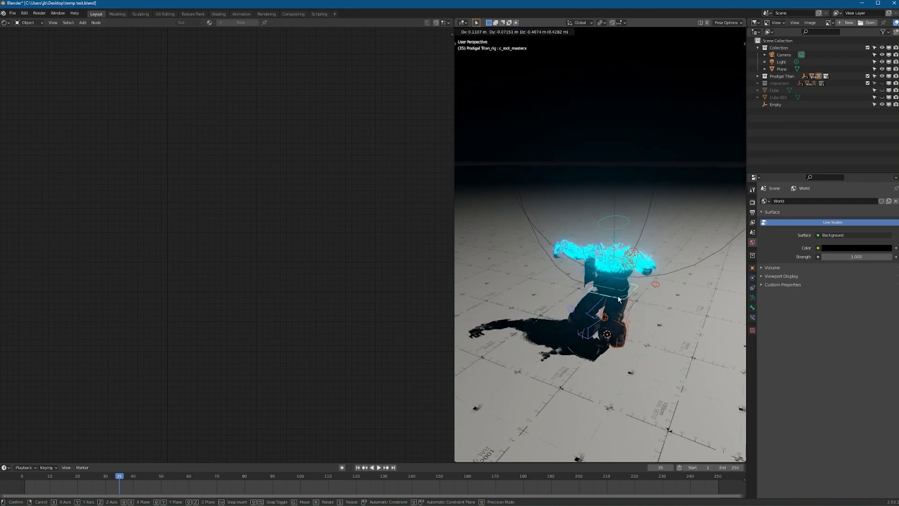
Step: Cancel the grab of the rig's root control so the figure stays upright
left_click(618, 300)
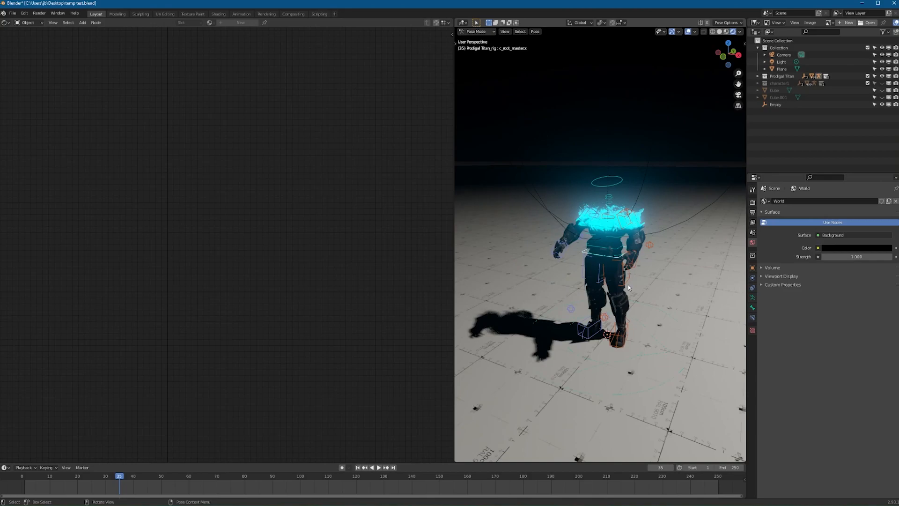
mouse_move(638, 280)
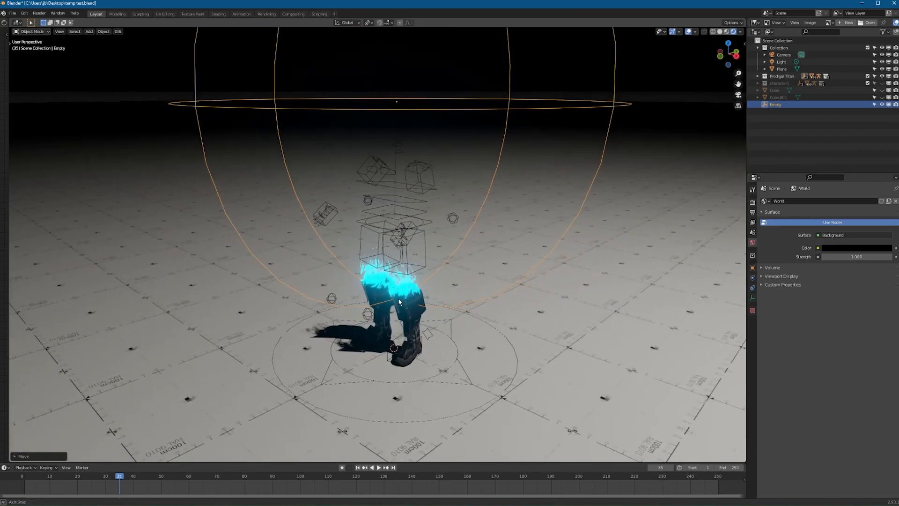
Step: Lower the dissolve sphere to the feet and switch the render engine to Cycles
key("s")
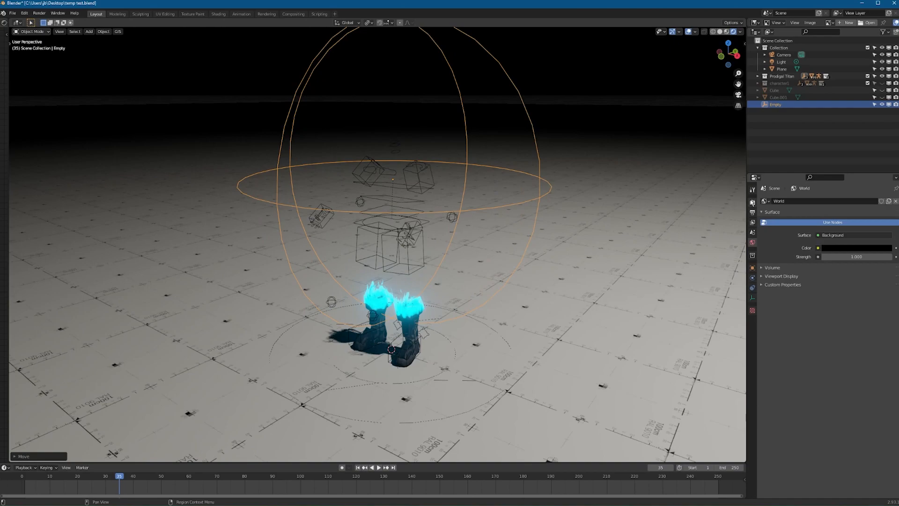
left_click(752, 188)
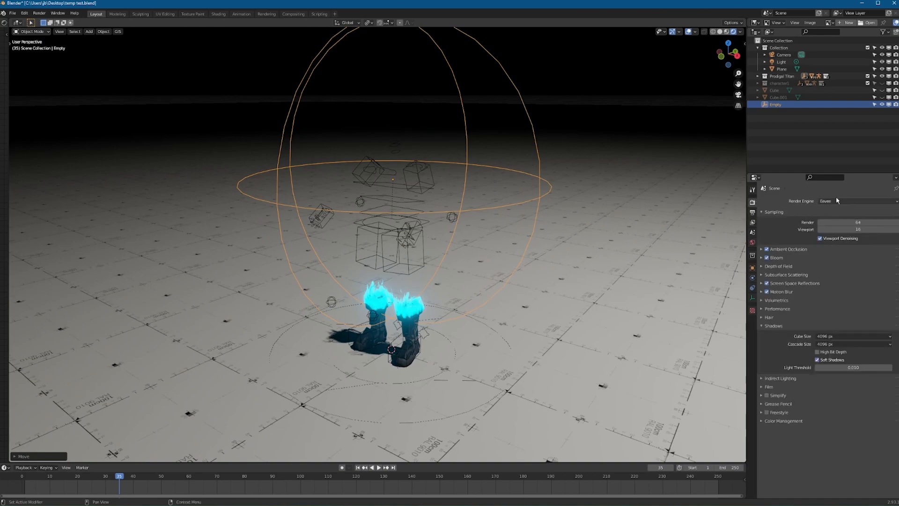
left_click(854, 200)
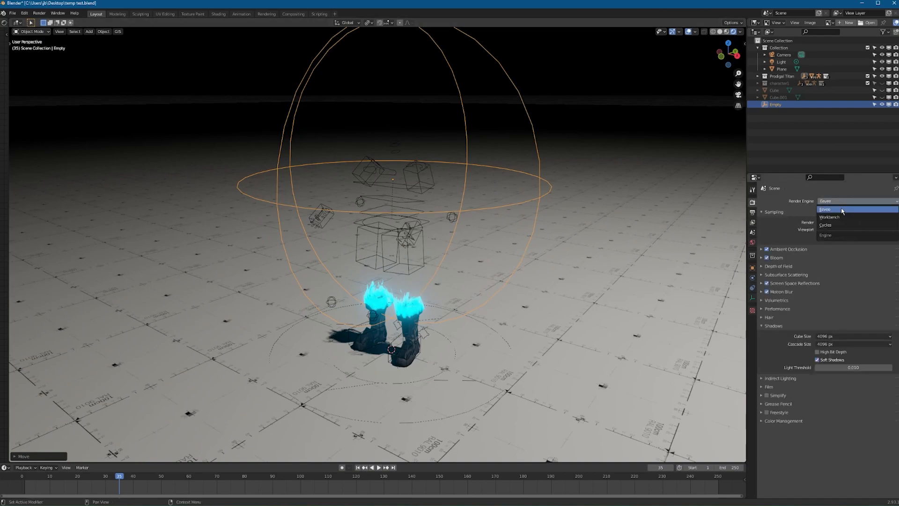
left_click(826, 225)
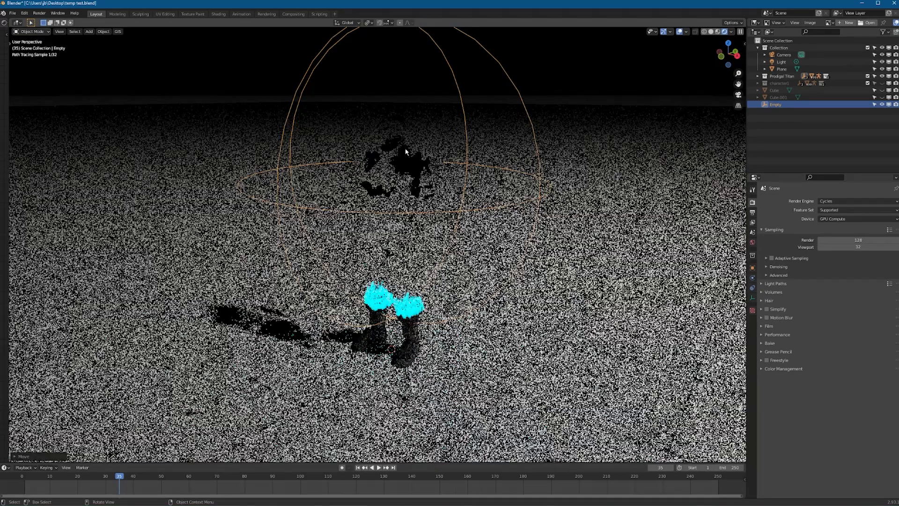